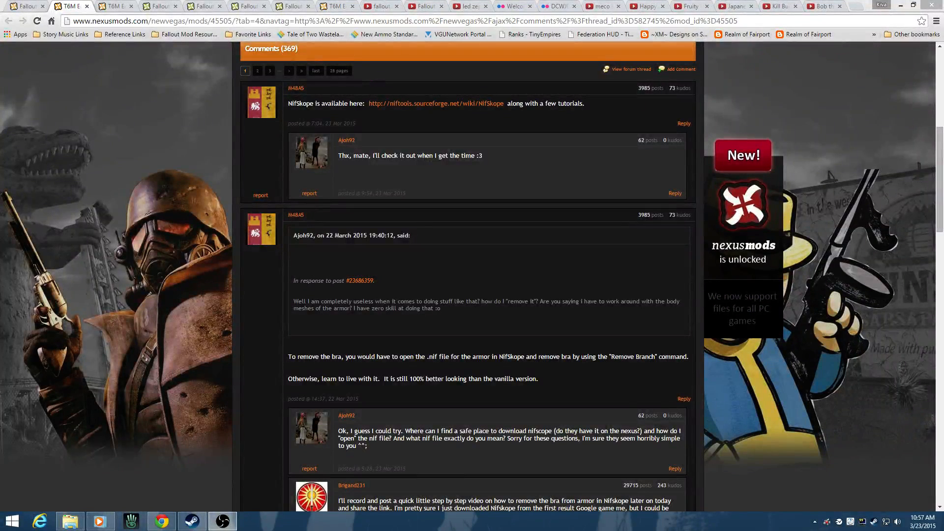
{"action": "mouse_move", "coordinate": [116, 236]}
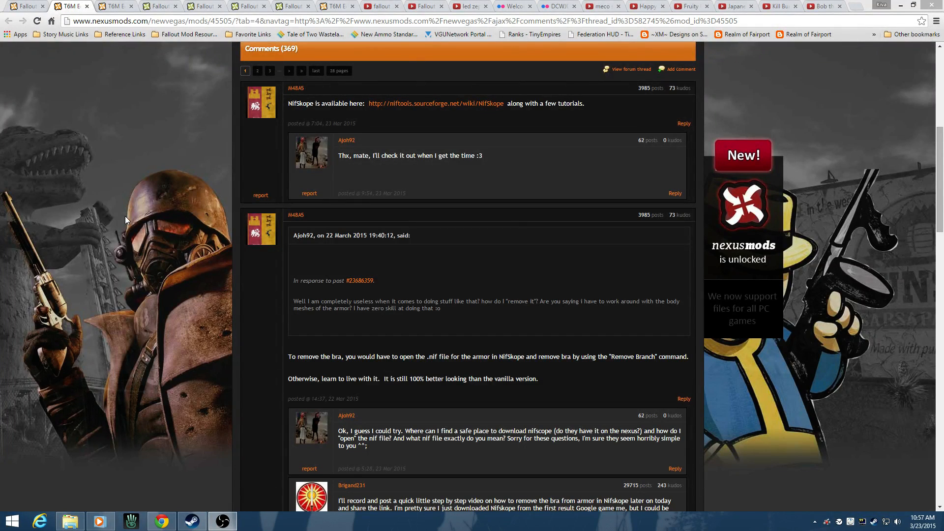
{"action": "mouse_move", "coordinate": [140, 239]}
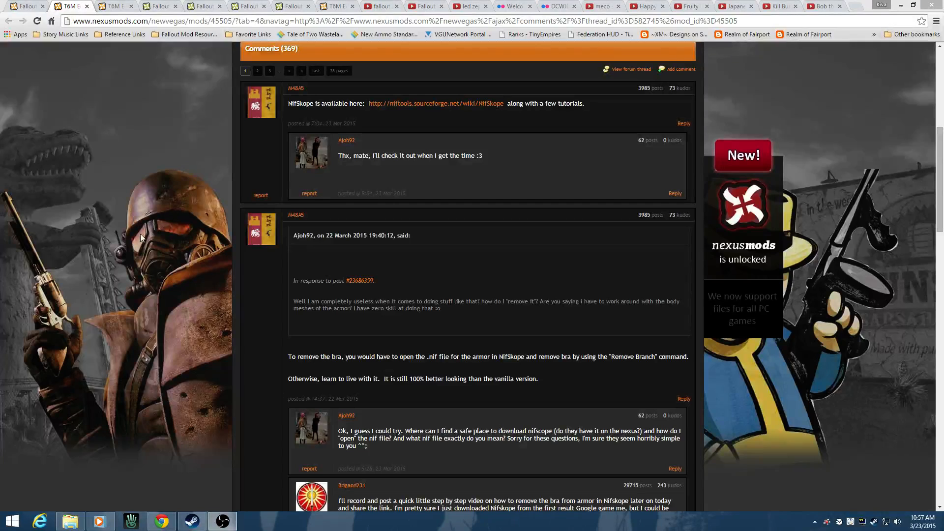
{"action": "mouse_move", "coordinate": [163, 215]}
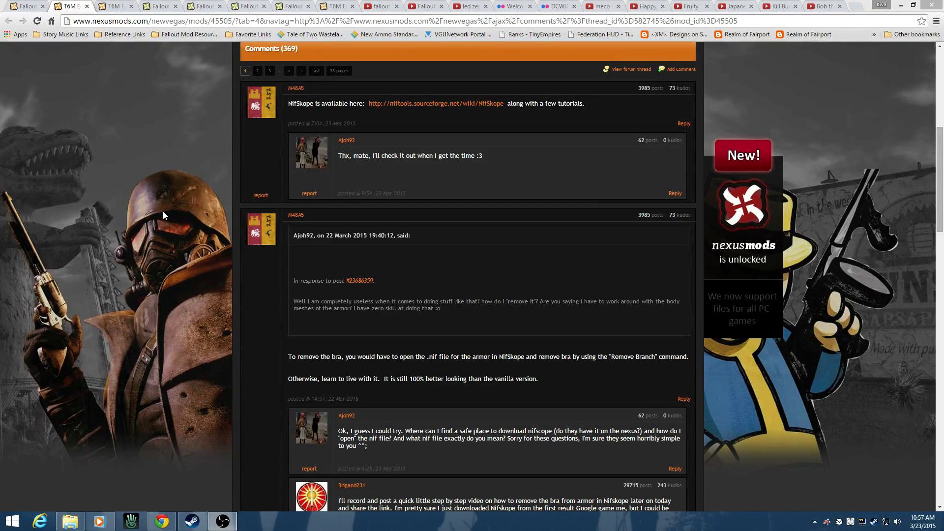
{"action": "mouse_move", "coordinate": [480, 143]}
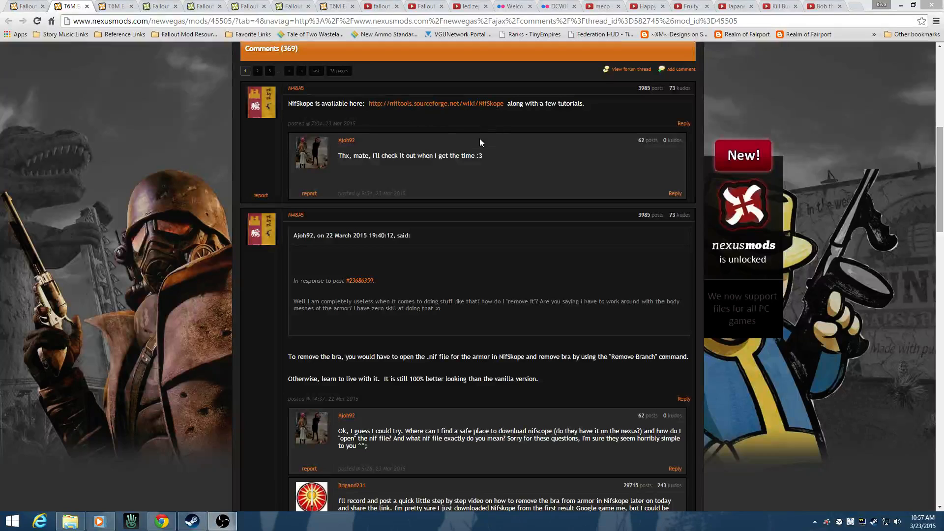
{"action": "mouse_move", "coordinate": [159, 521]}
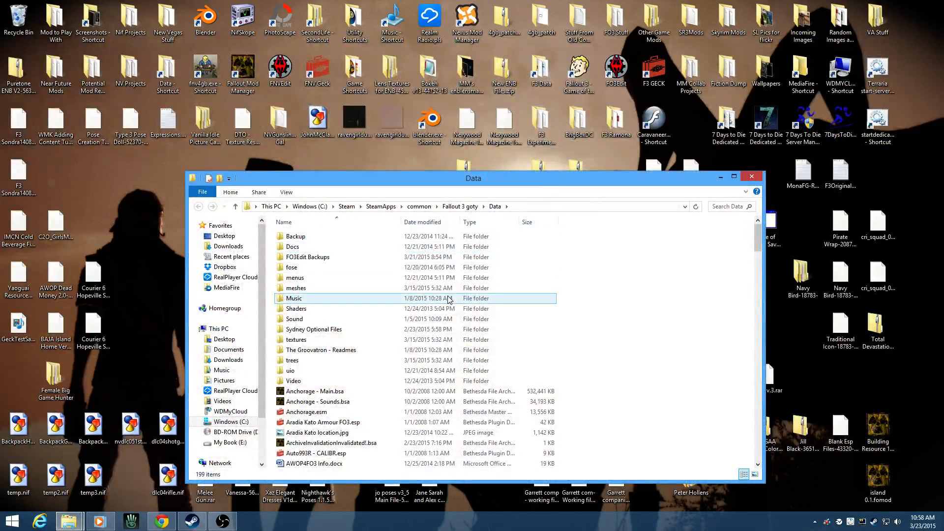
- Browse meshes > Armor > leatherarmor > f and open outfitf.nif in NifSkope
{"action": "double_click", "coordinate": [295, 288]}
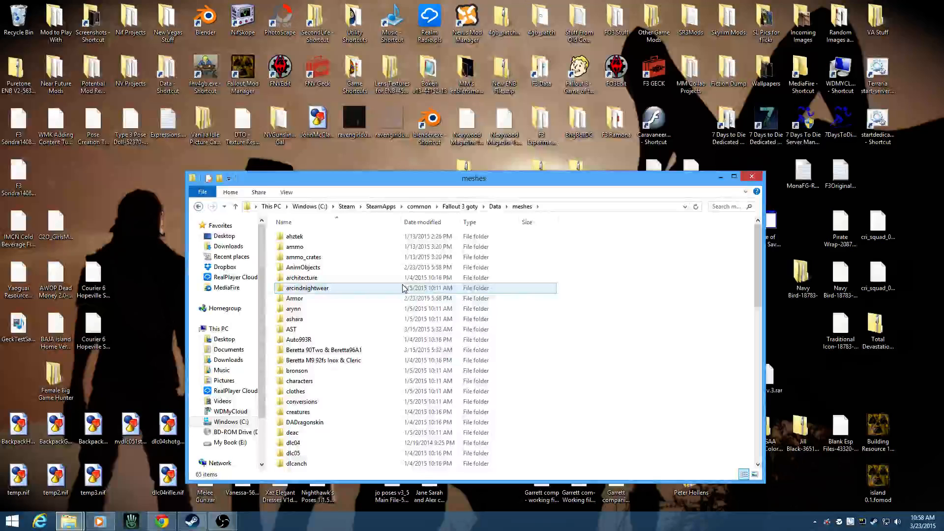
{"action": "left_click", "coordinate": [294, 319]}
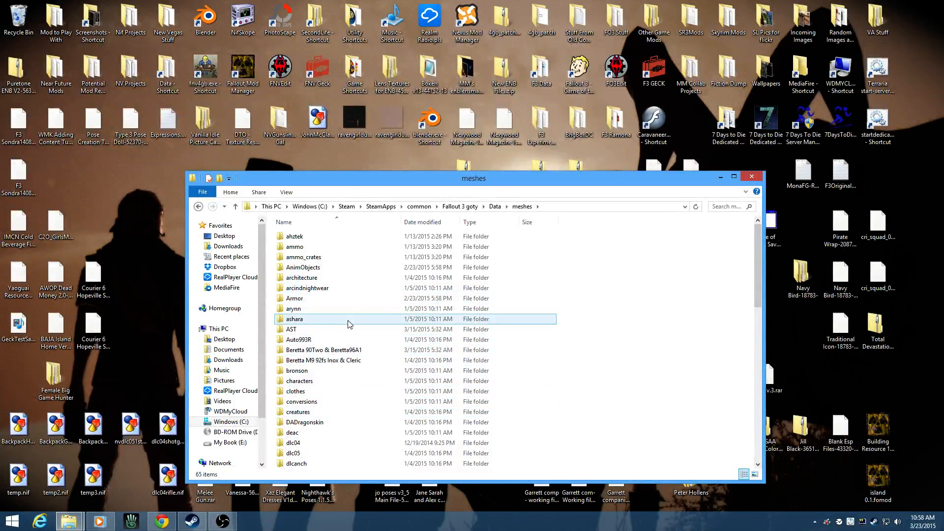
{"action": "double_click", "coordinate": [295, 298]}
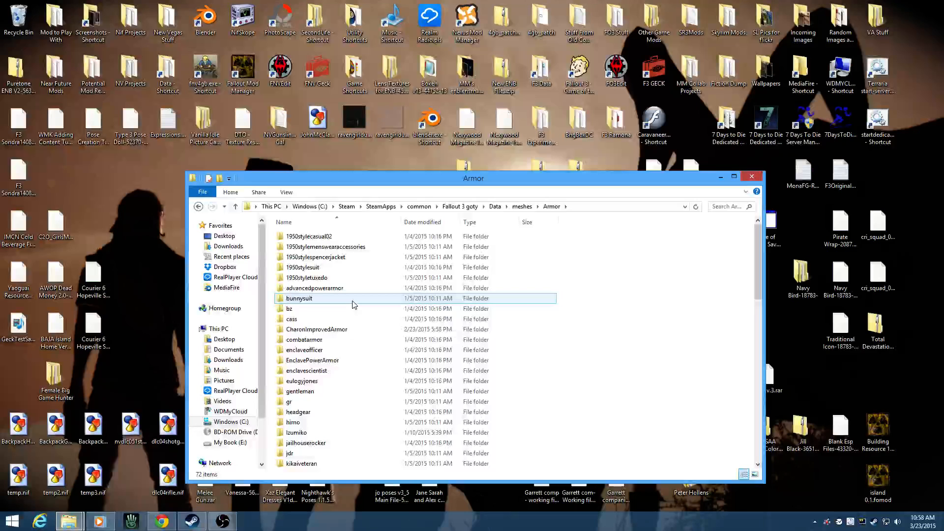
{"action": "scroll", "scroll_direction": "down", "scroll_amount": 3}
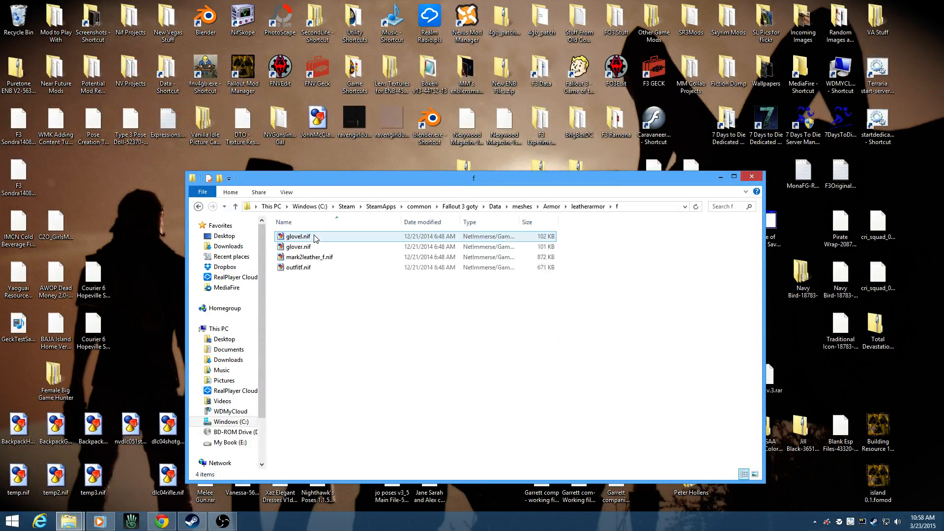
{"action": "left_click", "coordinate": [298, 267]}
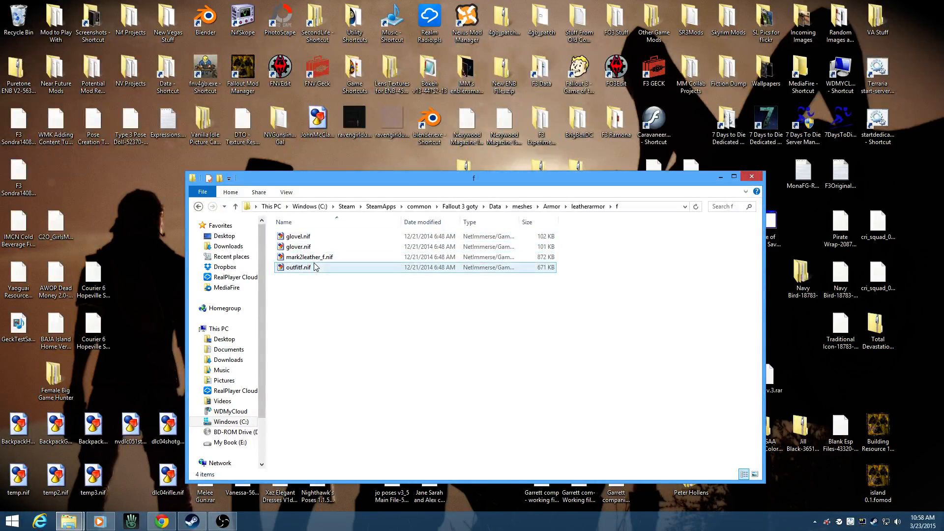
{"action": "left_click", "coordinate": [298, 268]}
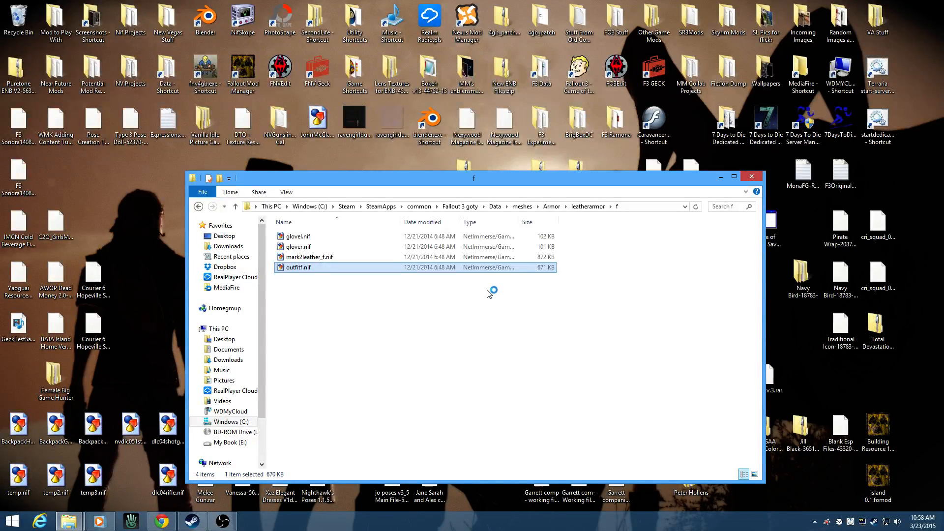
{"action": "double_click", "coordinate": [298, 267]}
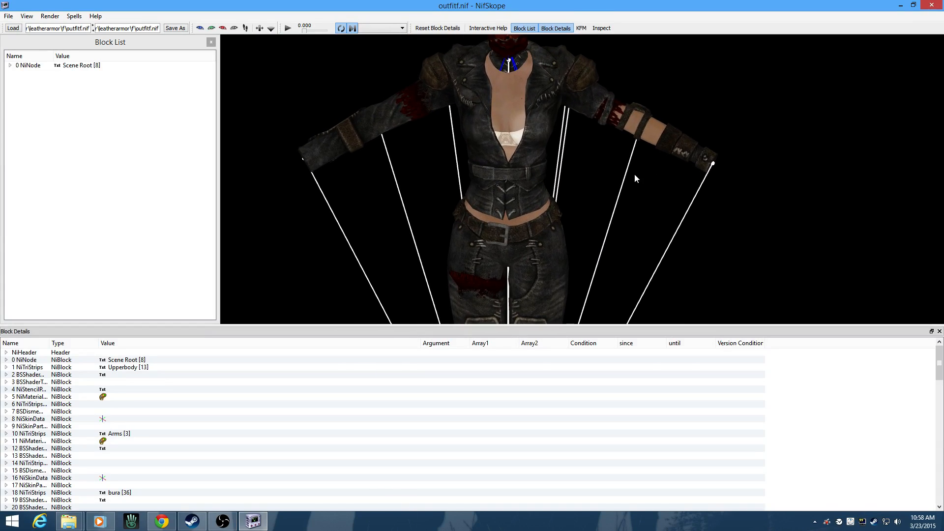
- Zoom out the viewport and expand the 0 NiNode Scene Root in the Block List
{"action": "scroll", "scroll_direction": "up", "scroll_amount": 3}
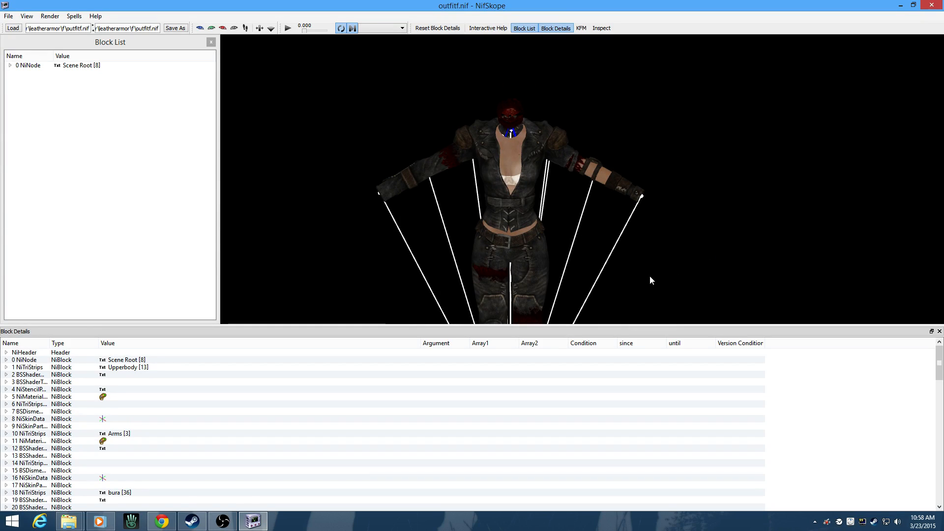
{"action": "left_click", "coordinate": [10, 64]}
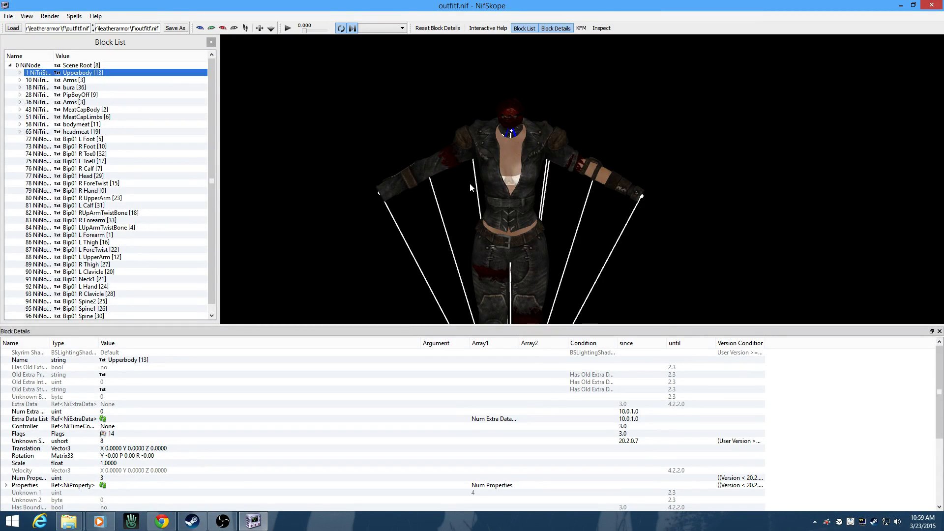
{"action": "mouse_move", "coordinate": [381, 295]}
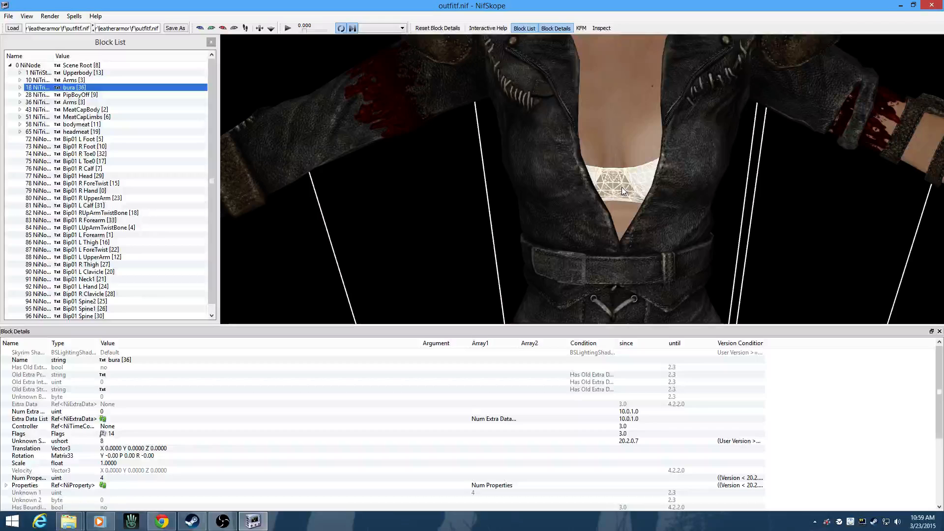
- Bring up the context menu on the bura NiTriStrips block to remove its branch
{"action": "right_click", "coordinate": [622, 190]}
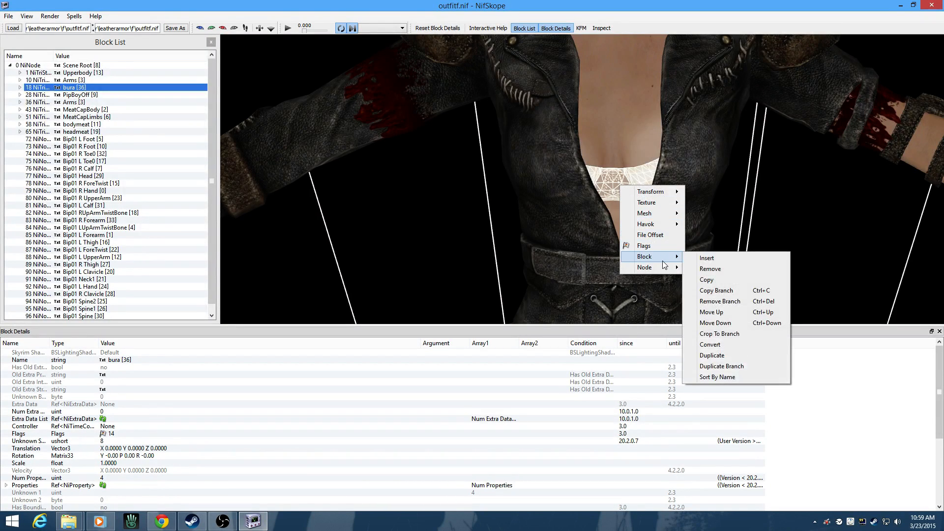
{"action": "mouse_move", "coordinate": [715, 301]}
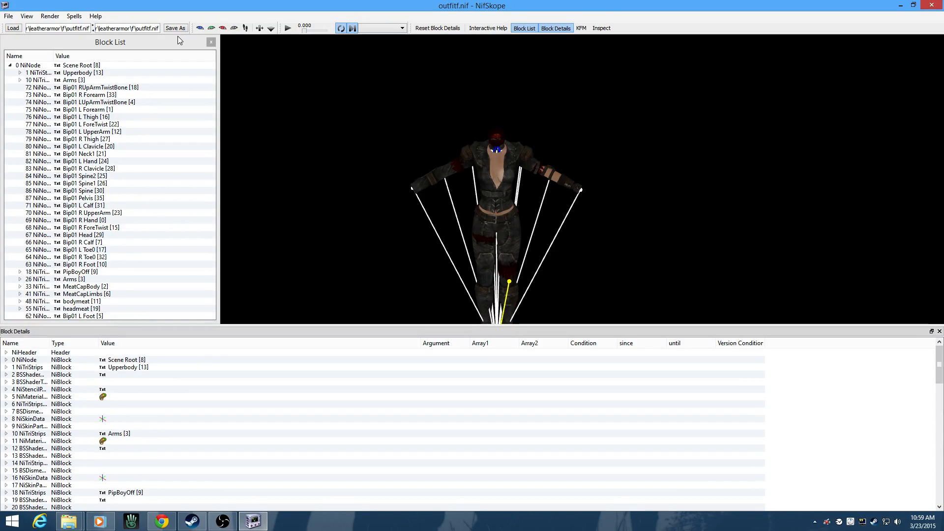
- Save over the existing outfitf.nif, confirm the replacement, and quit NifSkope
{"action": "left_click", "coordinate": [174, 28]}
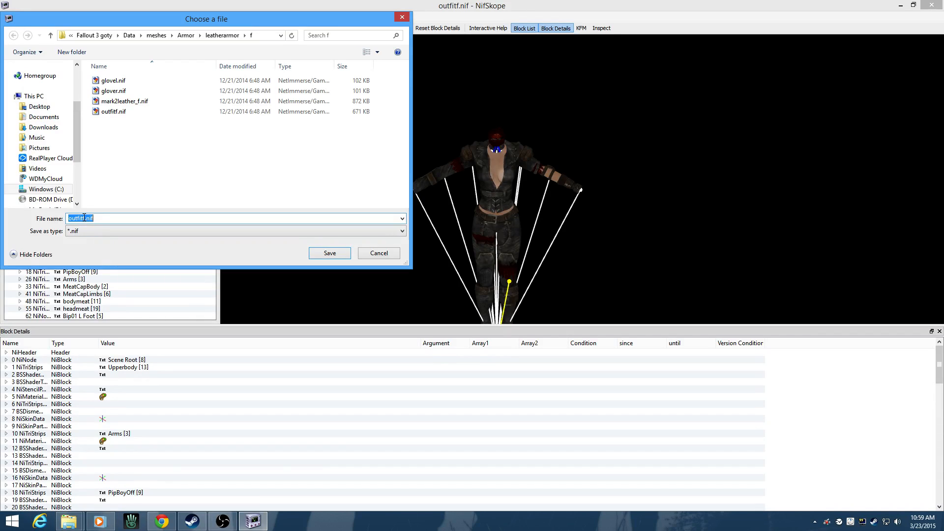
{"action": "mouse_move", "coordinate": [187, 255]}
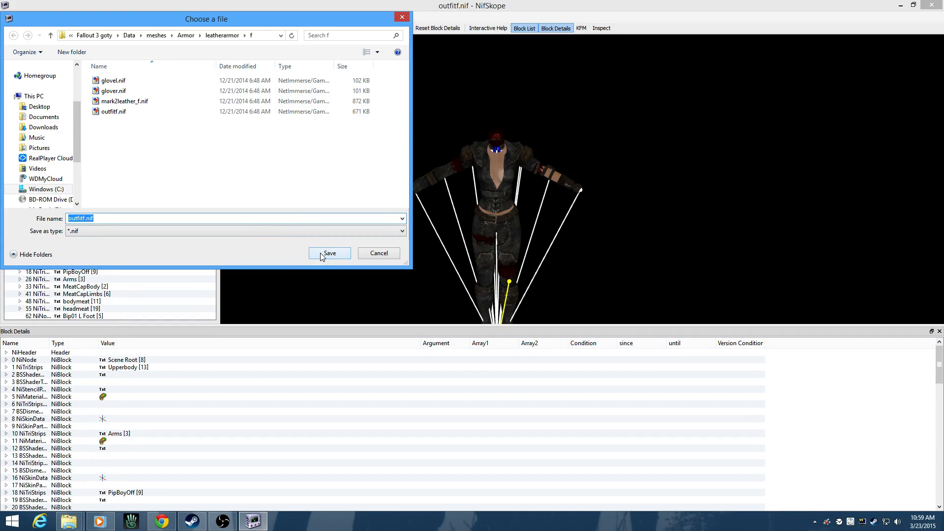
{"action": "left_click", "coordinate": [329, 253]}
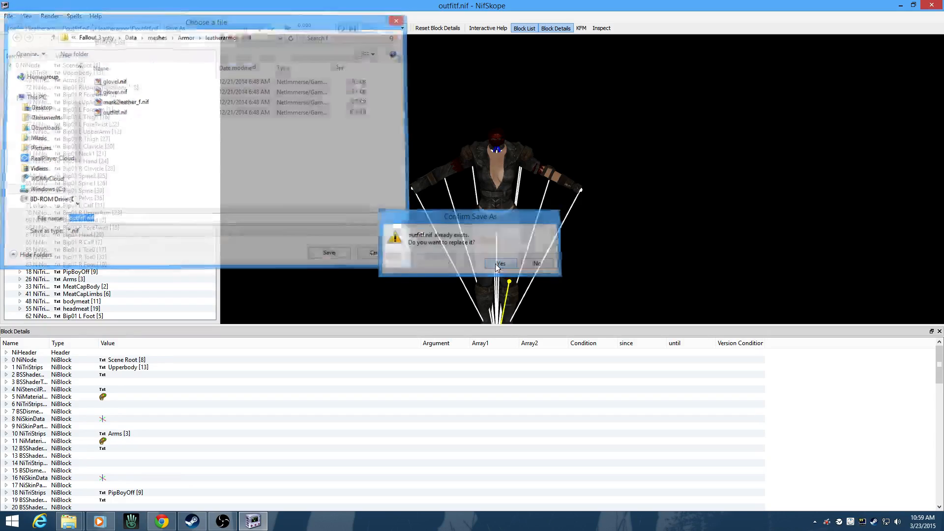
{"action": "left_click", "coordinate": [499, 263]}
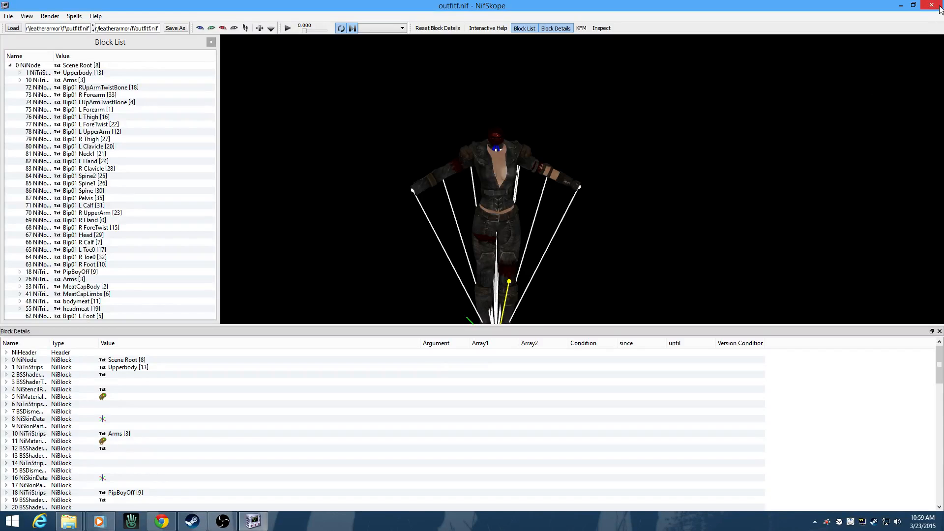
{"action": "left_click", "coordinate": [938, 5]}
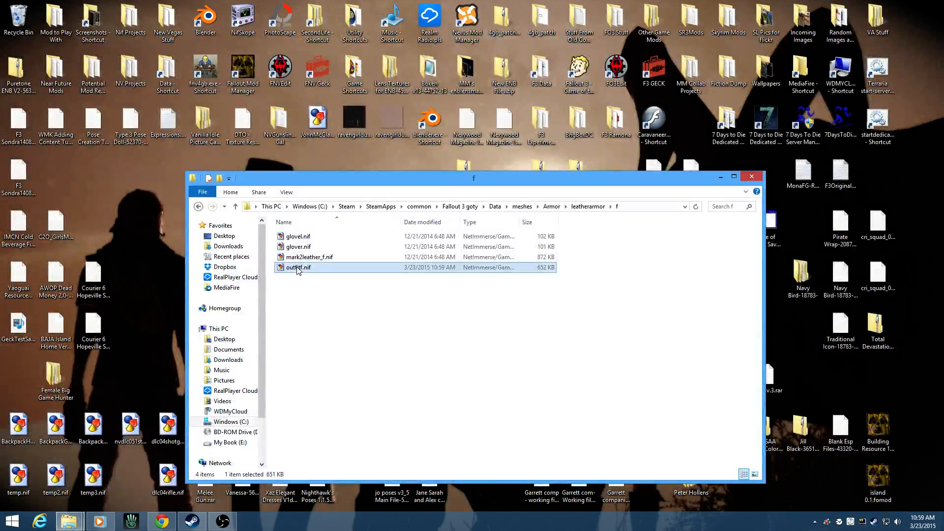
- Reopen the saved outfitf.nif to check that the bra mesh is gone
{"action": "double_click", "coordinate": [298, 266]}
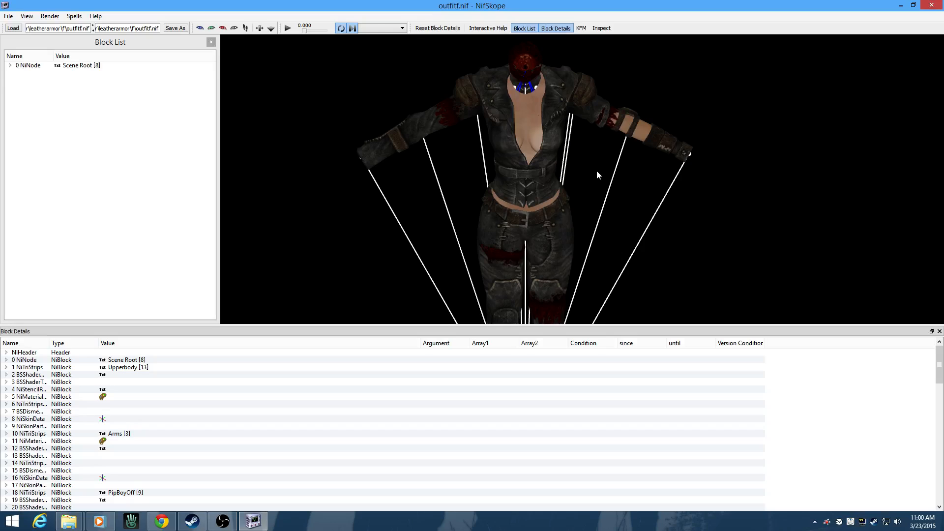
{"action": "mouse_move", "coordinate": [611, 183]}
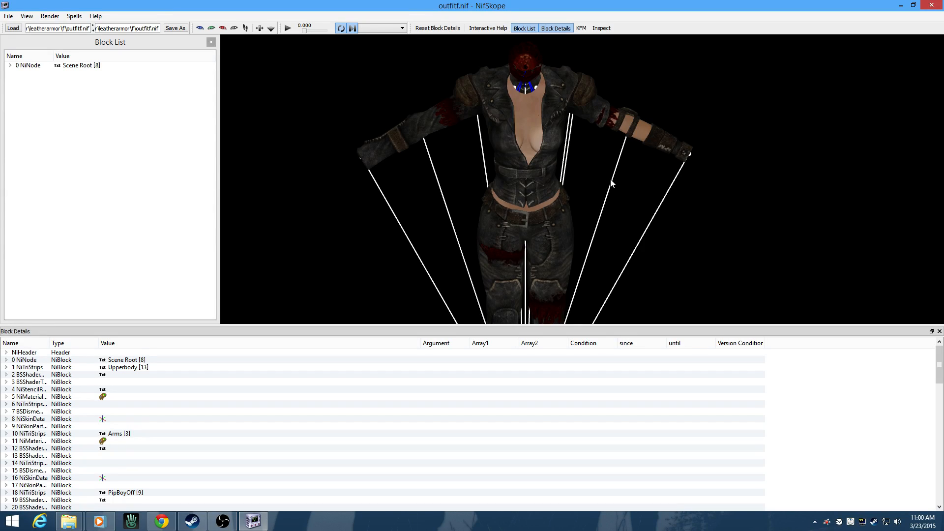